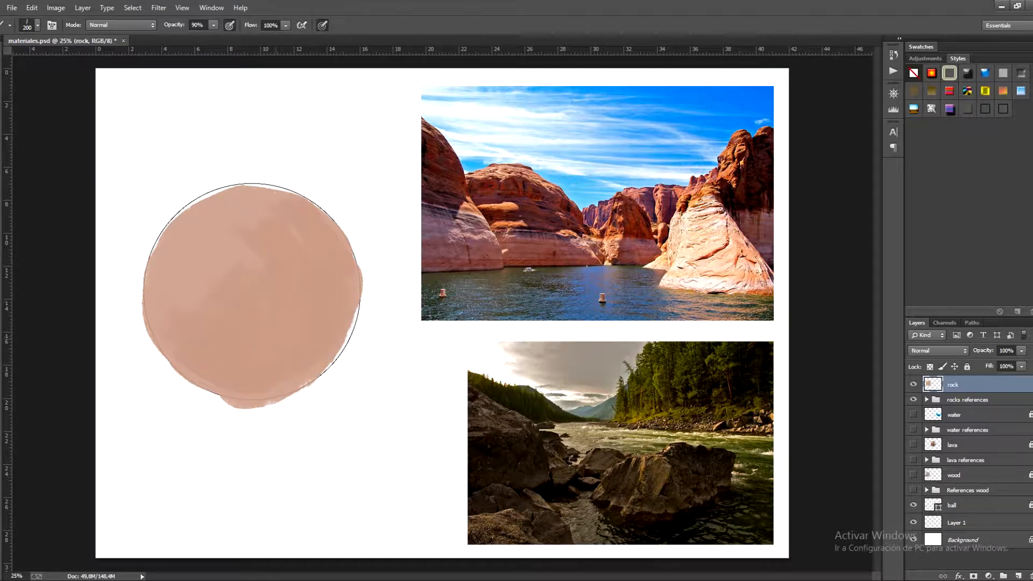
Paint dark curved ledge strokes across the sphere at 60% opacity and shade its bottom.
click(196, 24)
text(60)
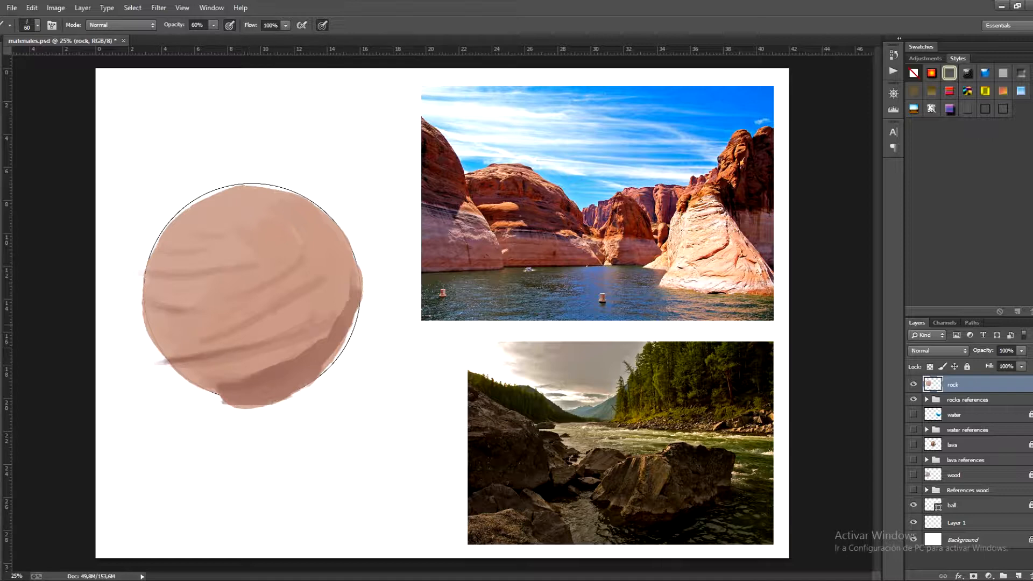
Paint overlapping dark ledge strokes on the rock's left side, jutting past the circle outline.
drag(185, 356, 316, 329)
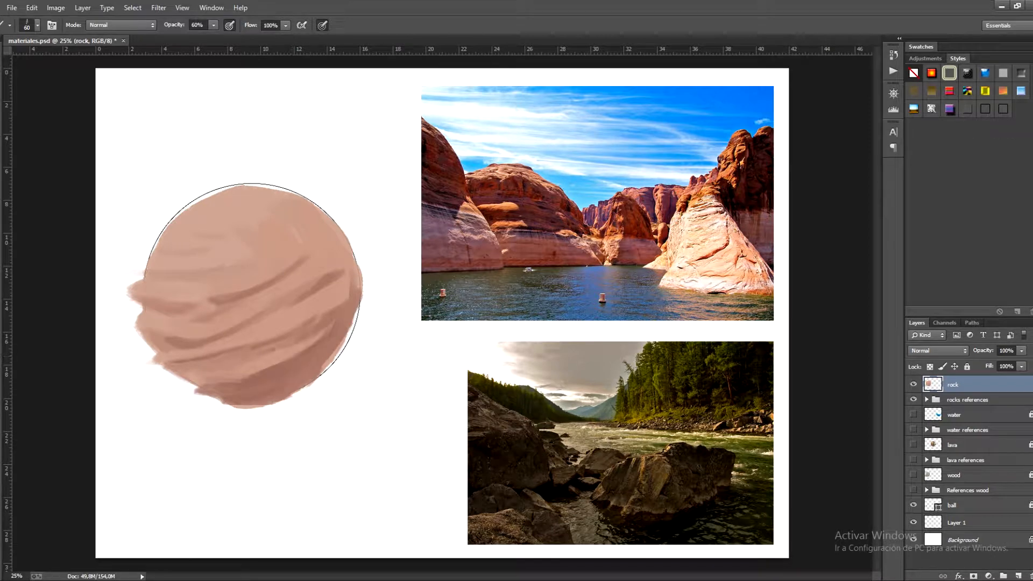
drag(198, 362, 317, 329)
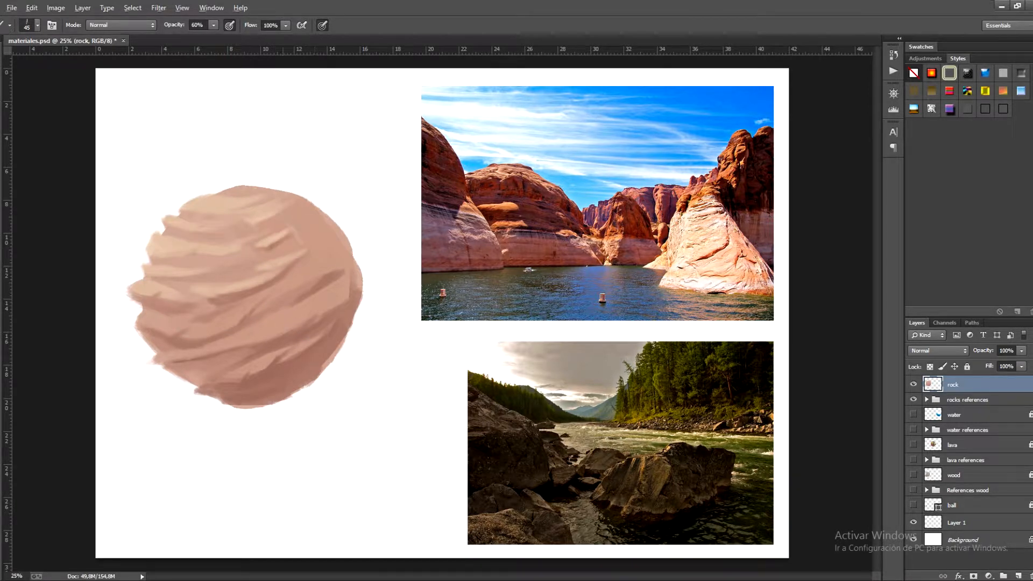
Save the file and paint a small dark crack on the lower right at 40% opacity.
click(256, 249)
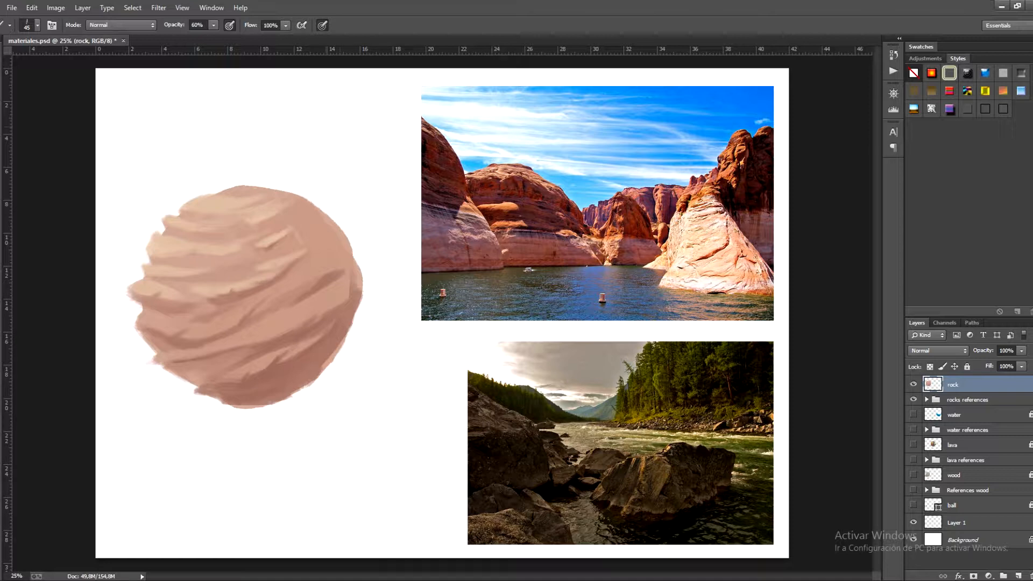
mouse_move(237, 227)
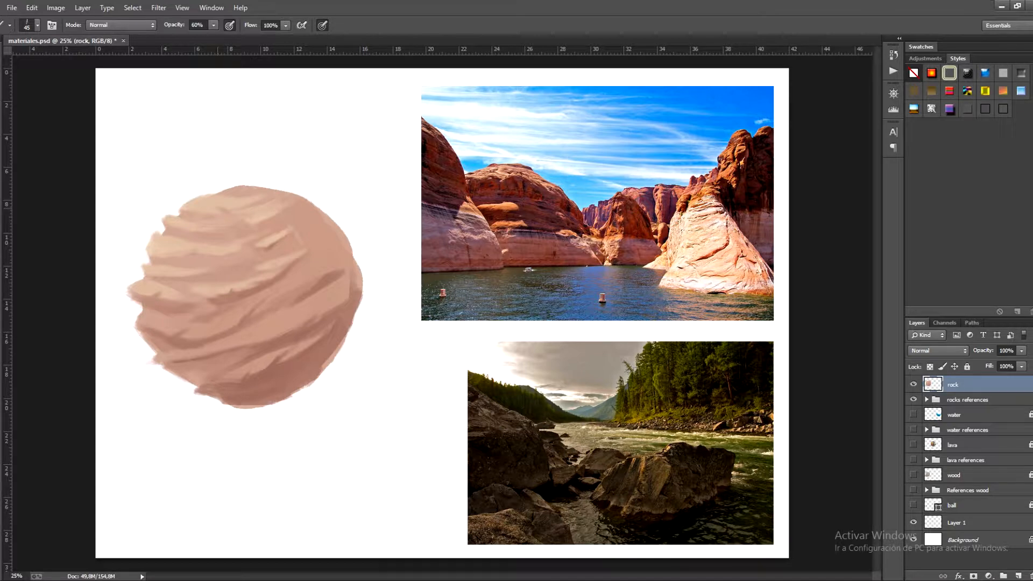
key(ctrl+s)
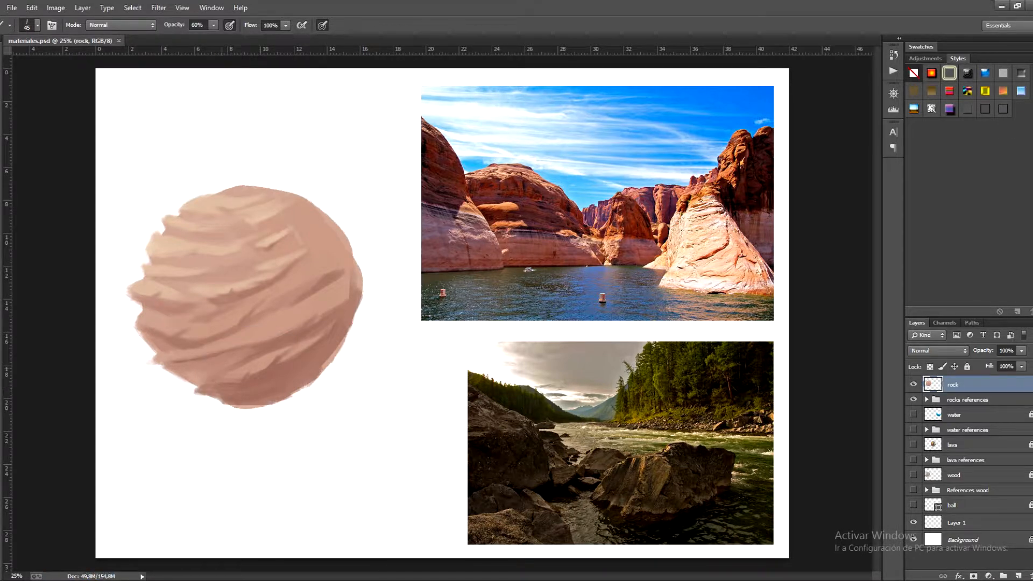
click(187, 376)
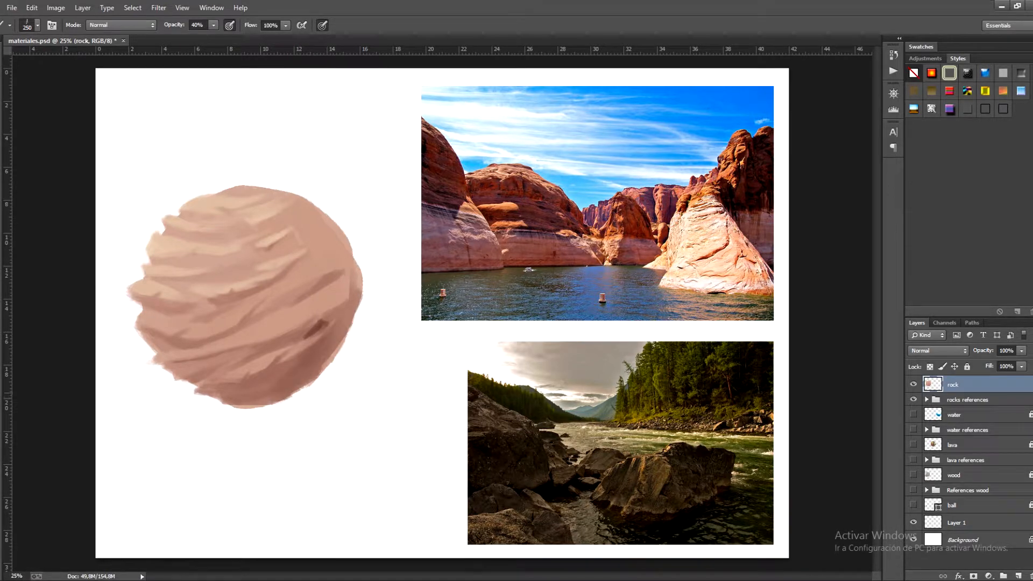
Deepen lower-right ledge shadows and crack lines with a smaller 40%-opacity brush.
click(329, 310)
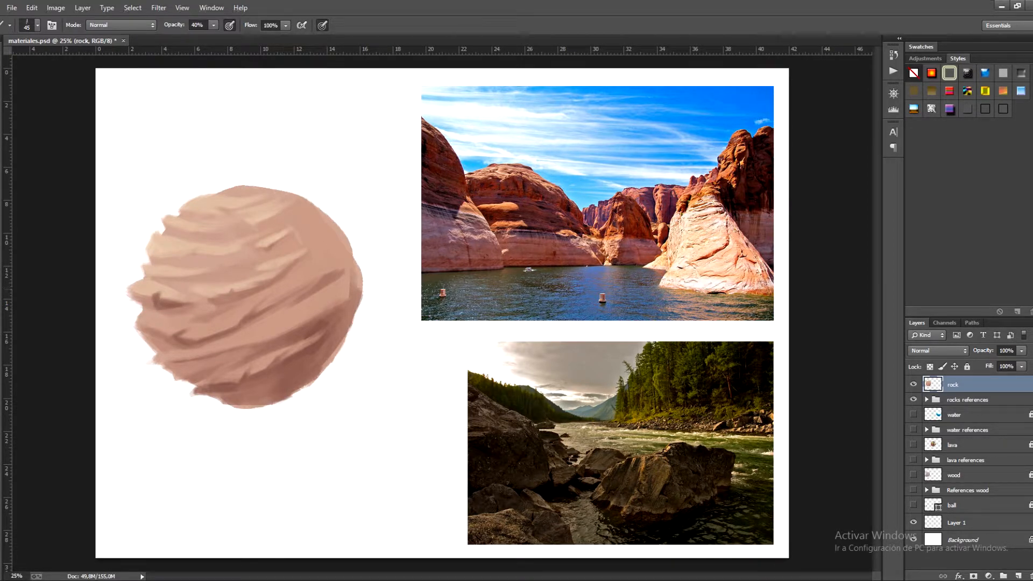
Add dark crack lines and ledge-underside shadows along the rock's bottom and right edges.
click(138, 329)
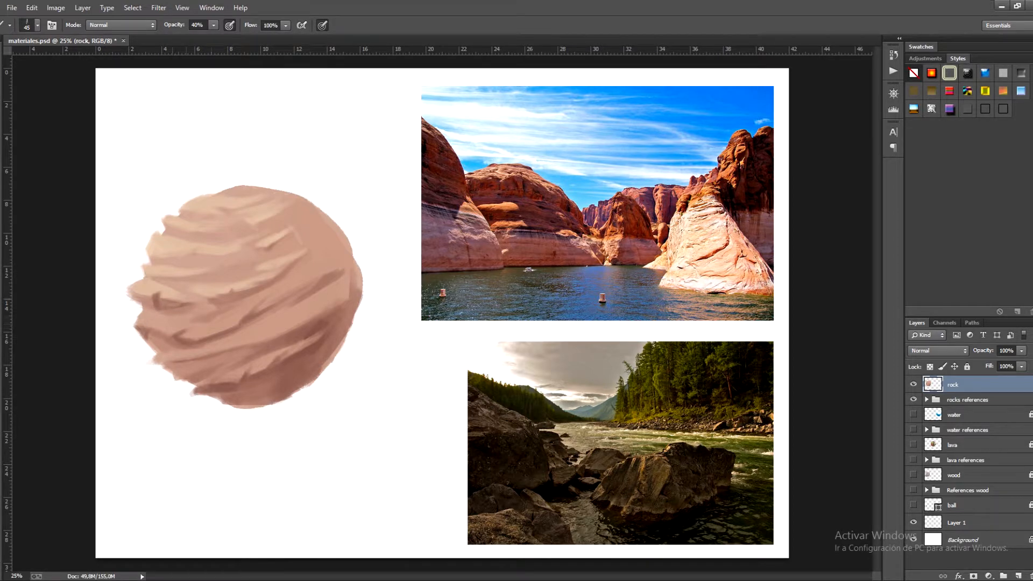
mouse_move(218, 332)
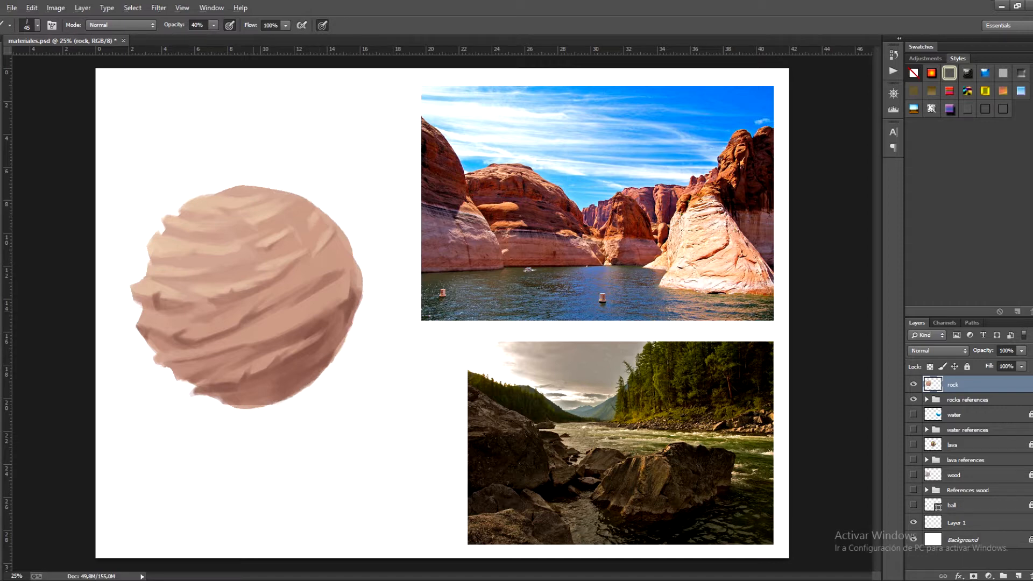
click(261, 322)
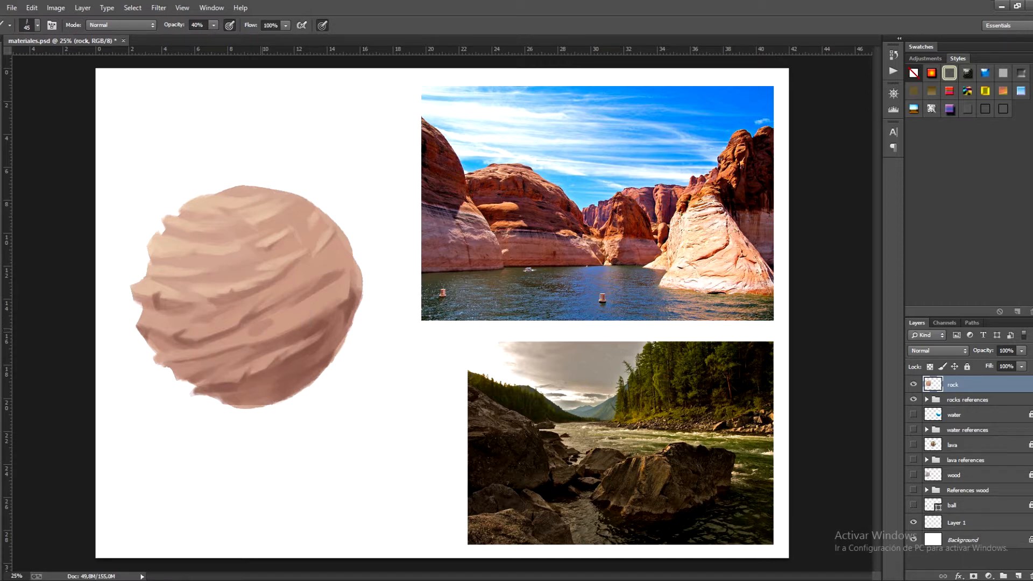